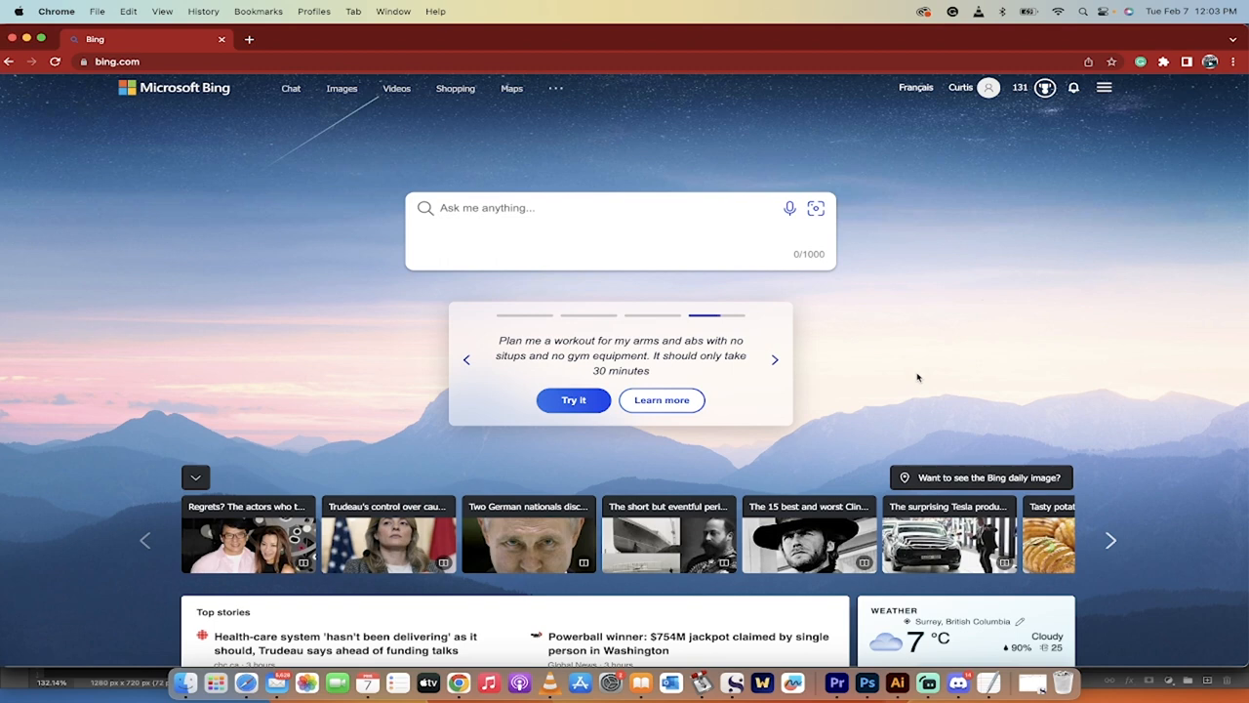
mouse_move(359, 144)
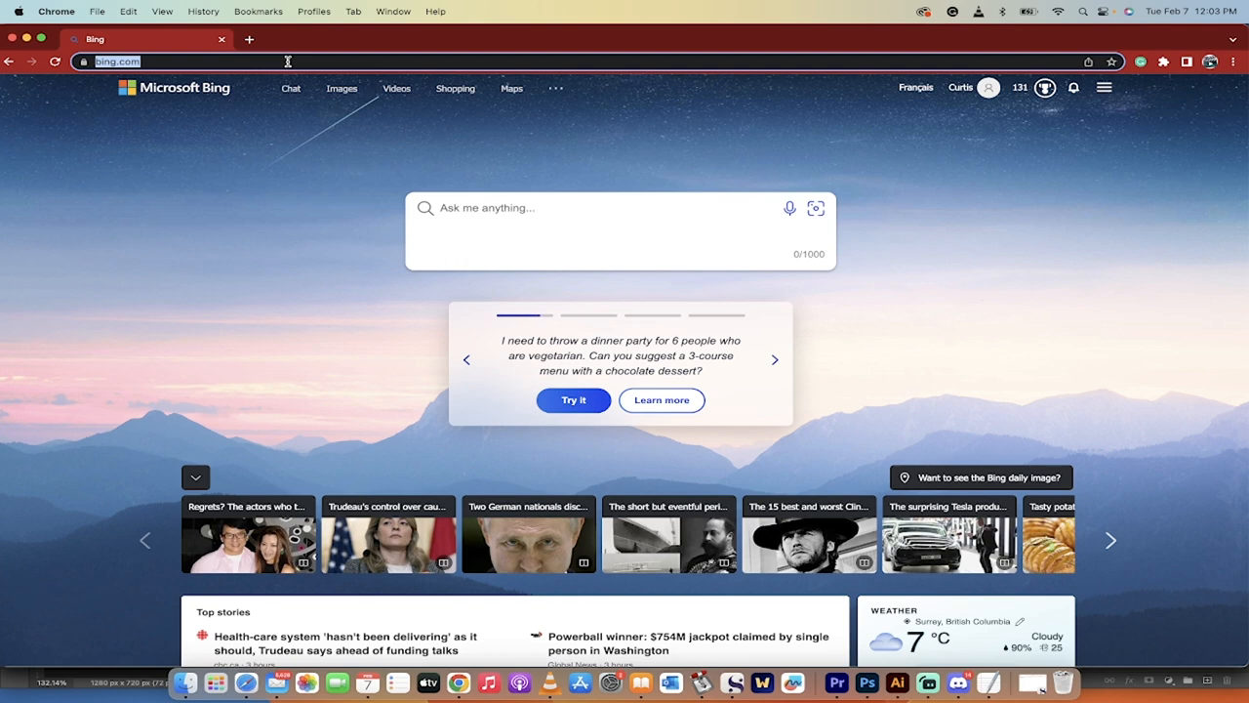
mouse_move(222, 172)
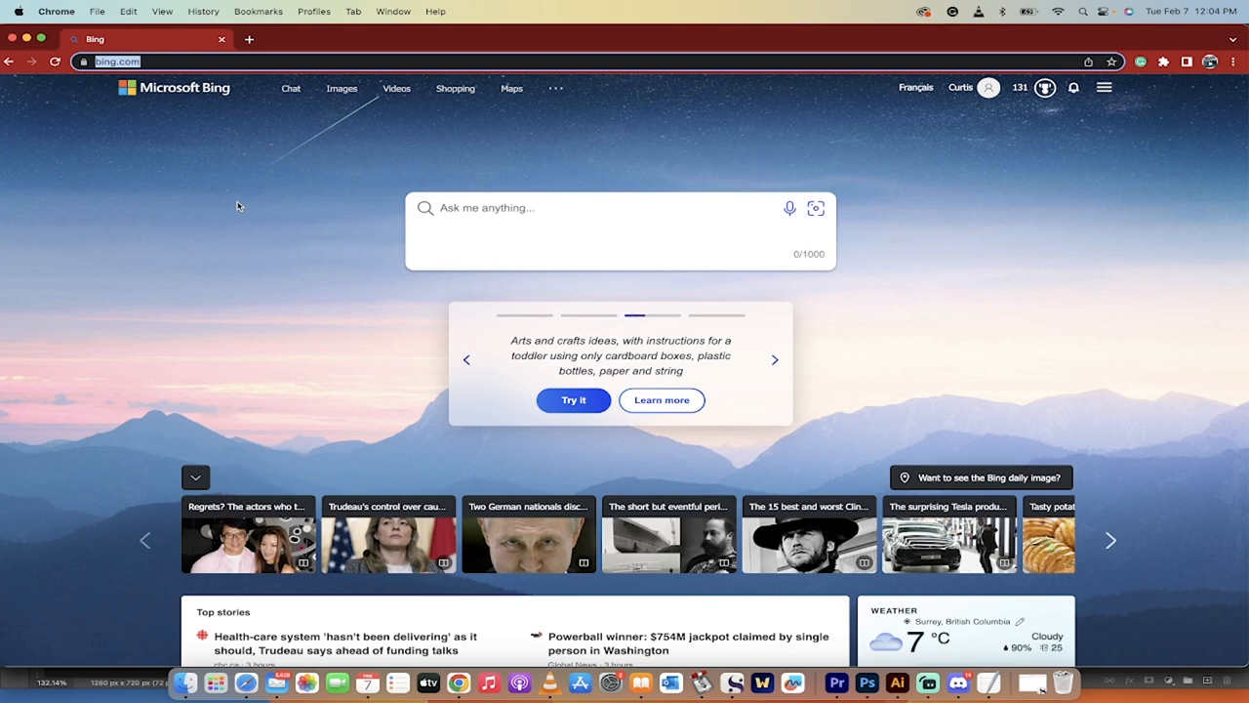
mouse_move(258, 259)
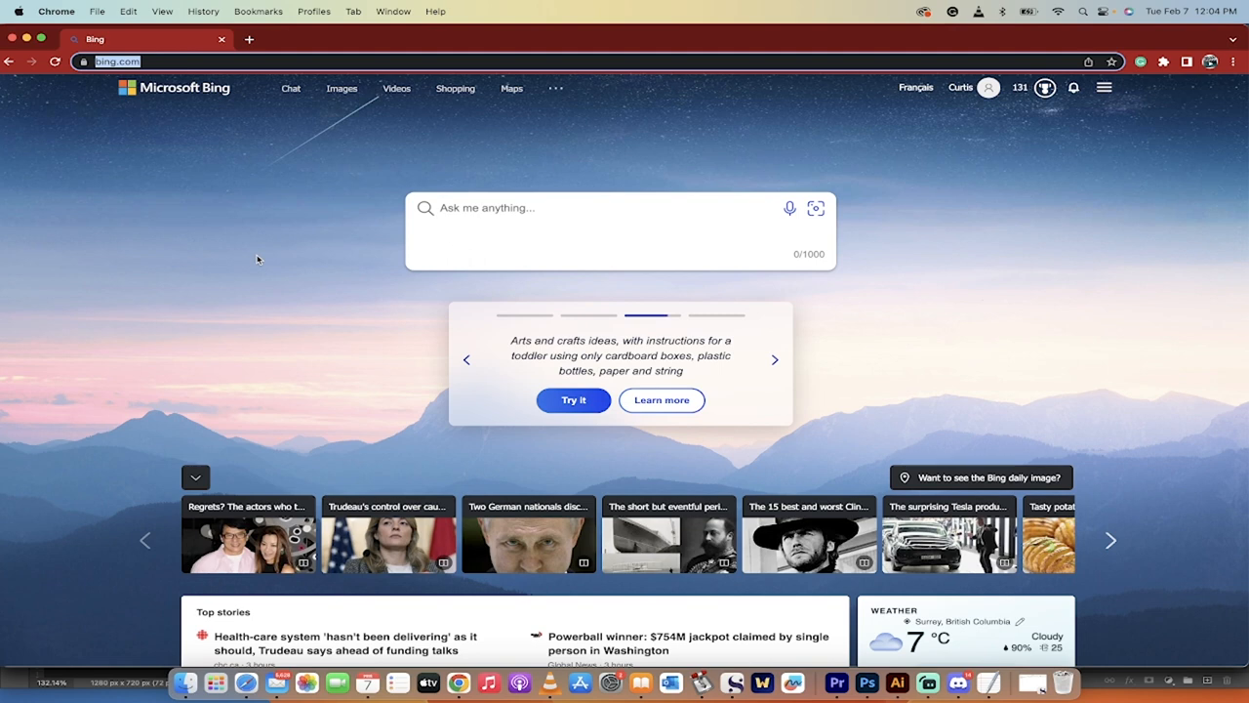
mouse_move(146, 387)
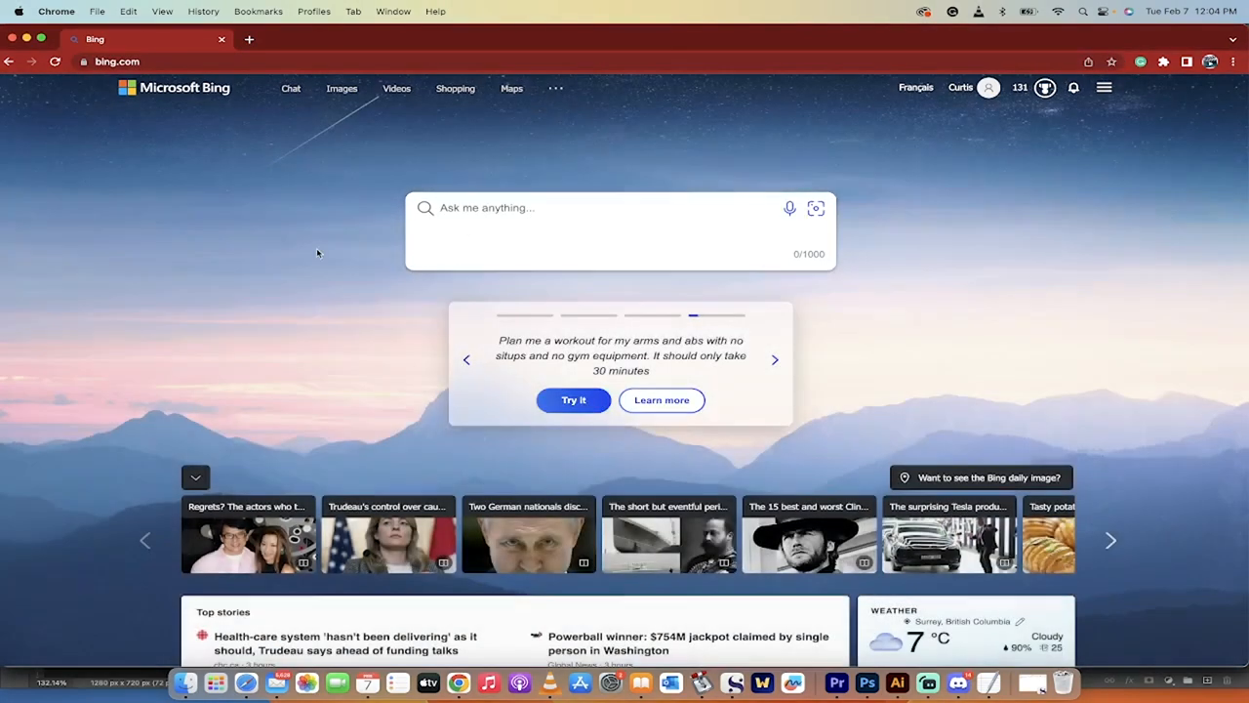
mouse_move(574, 400)
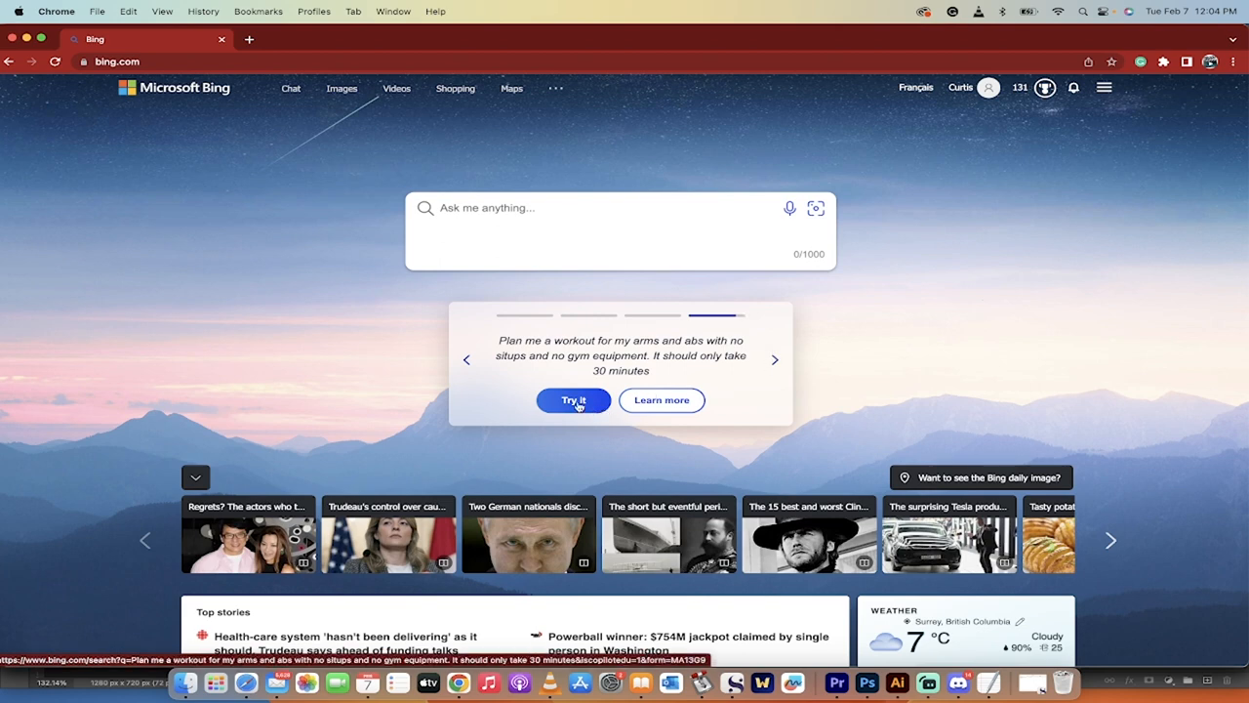
mouse_move(601, 329)
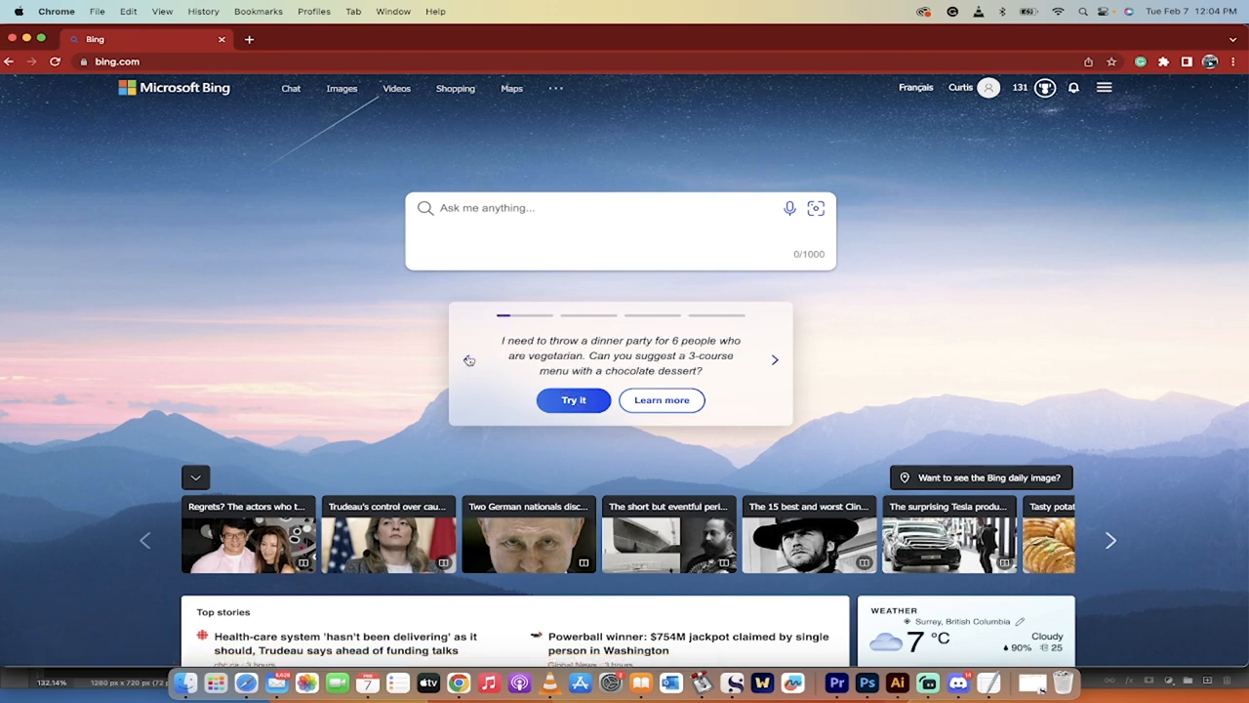
Step the suggestion carousel back until the arms-and-abs workout prompt shows
left_click(775, 359)
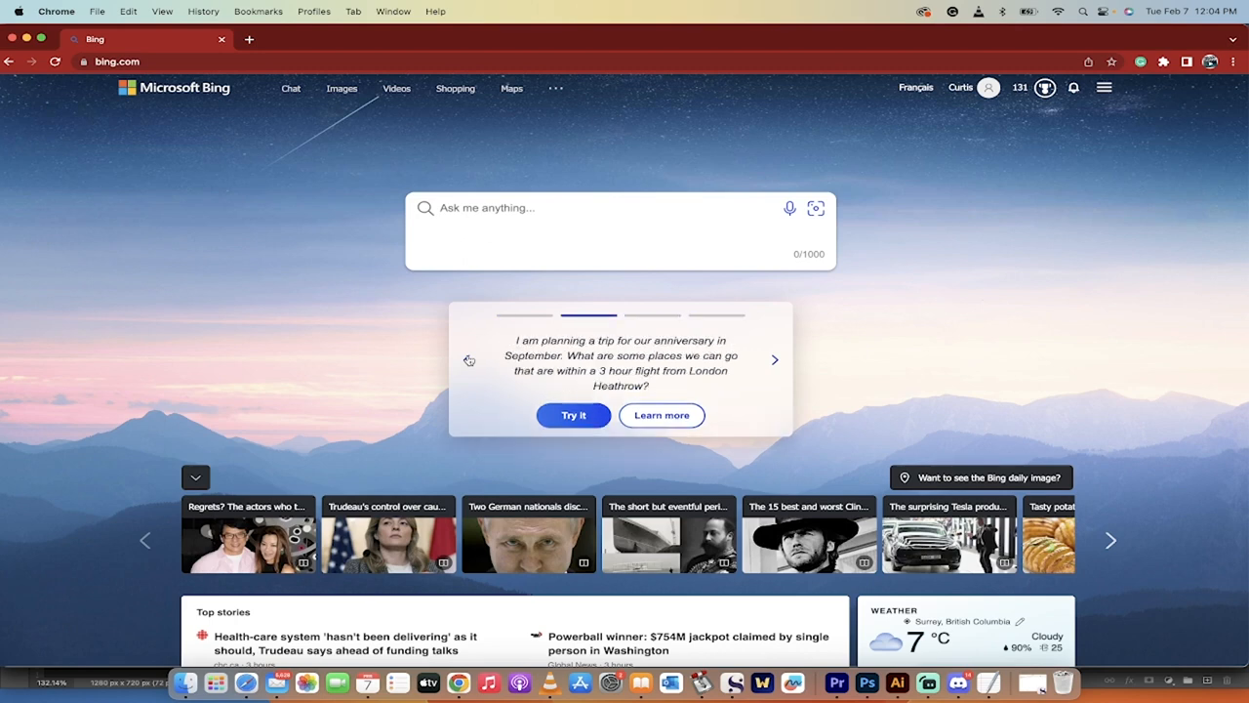
left_click(469, 359)
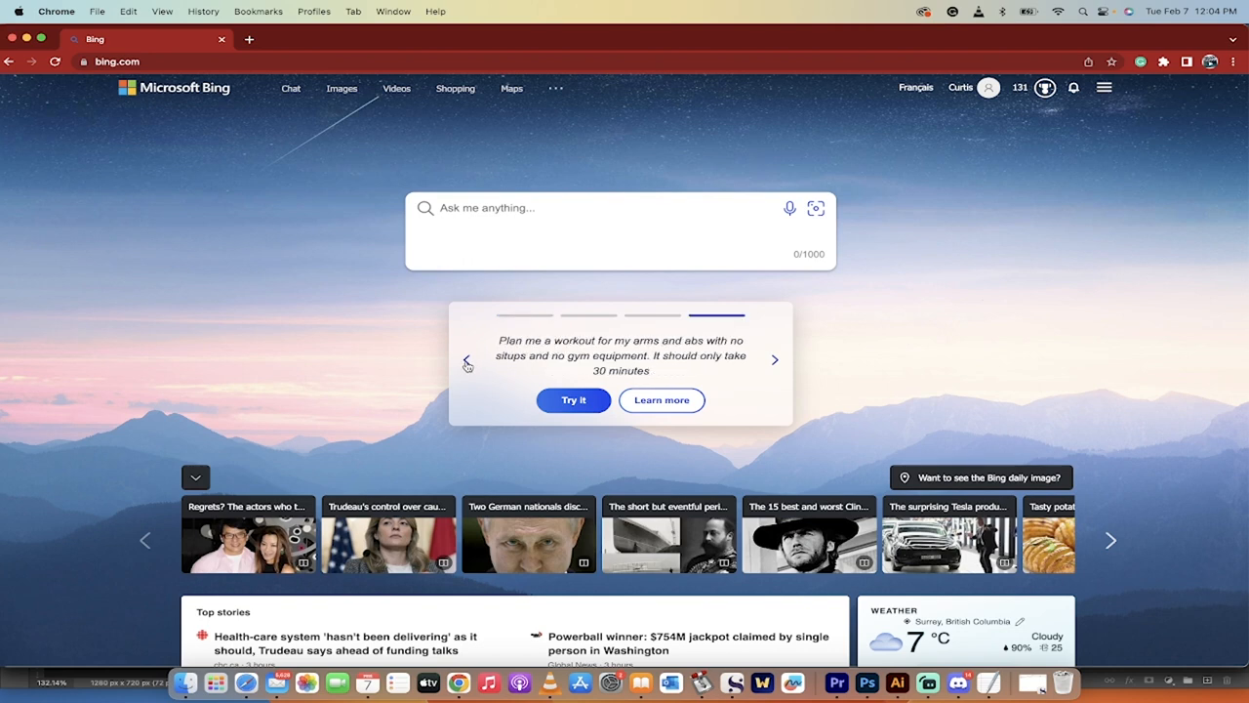
mouse_move(631, 365)
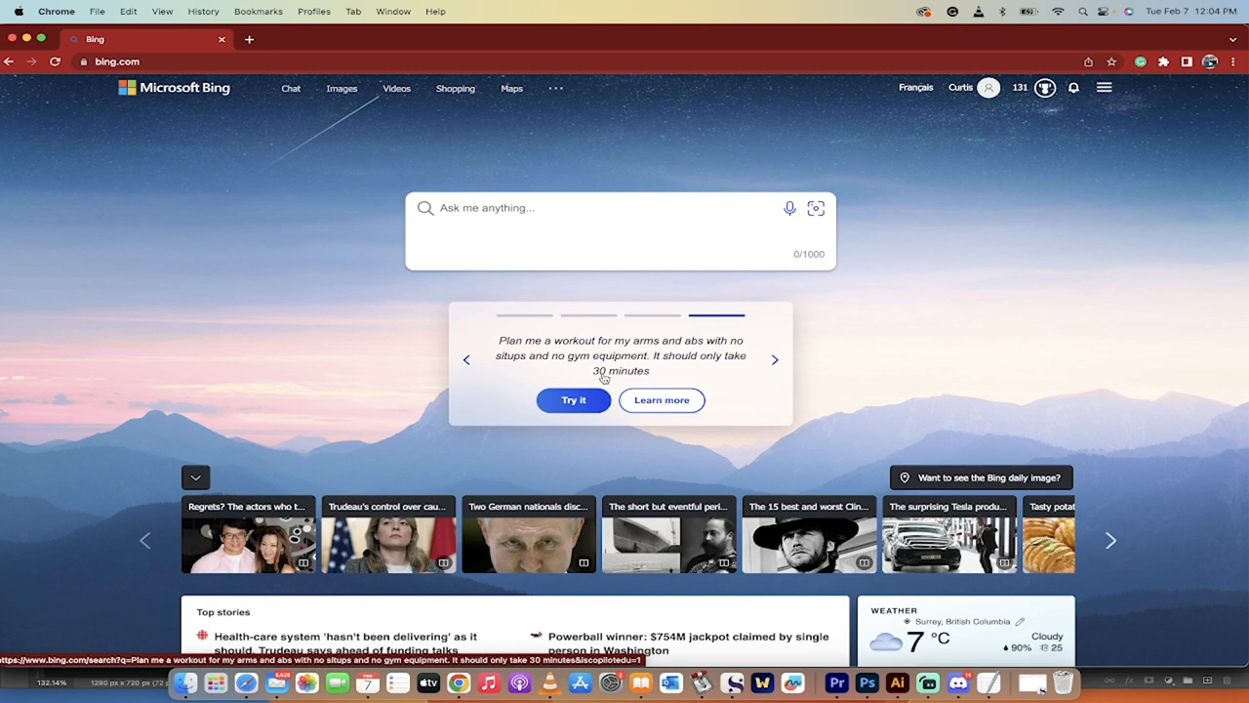
mouse_move(618, 371)
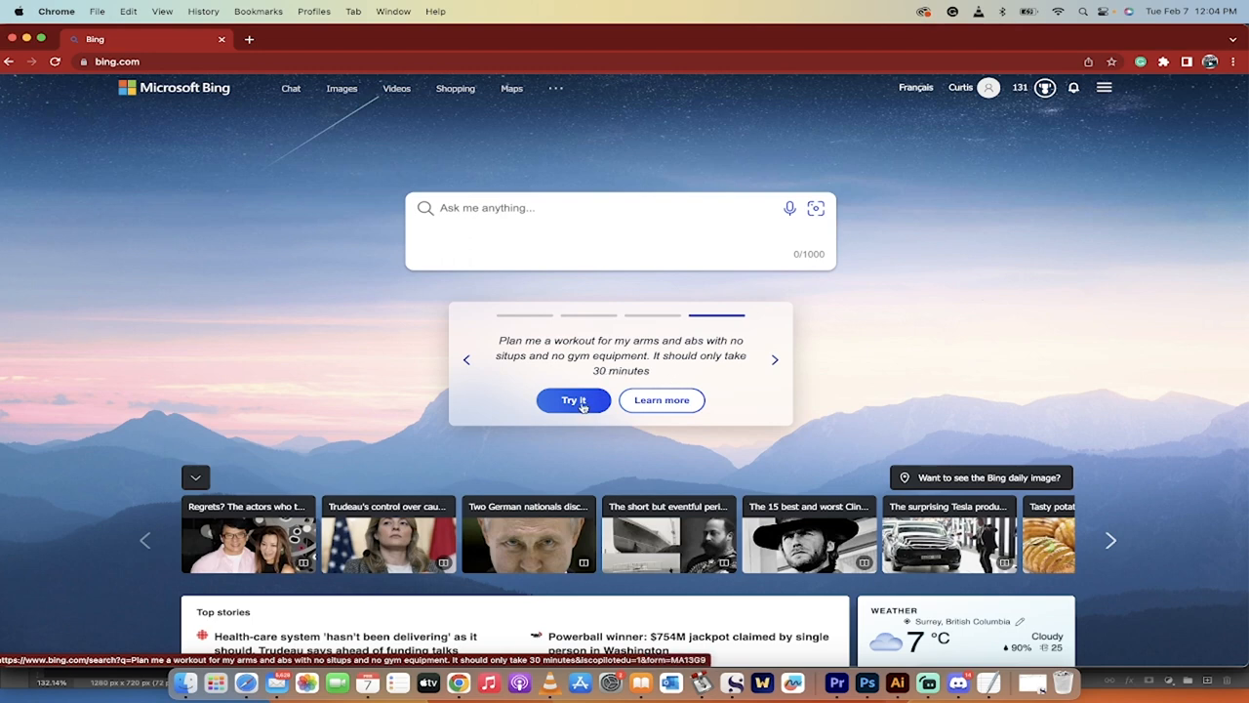
Run the no-equipment arms-and-abs workout prompt as a Bing search via Try it
left_click(573, 400)
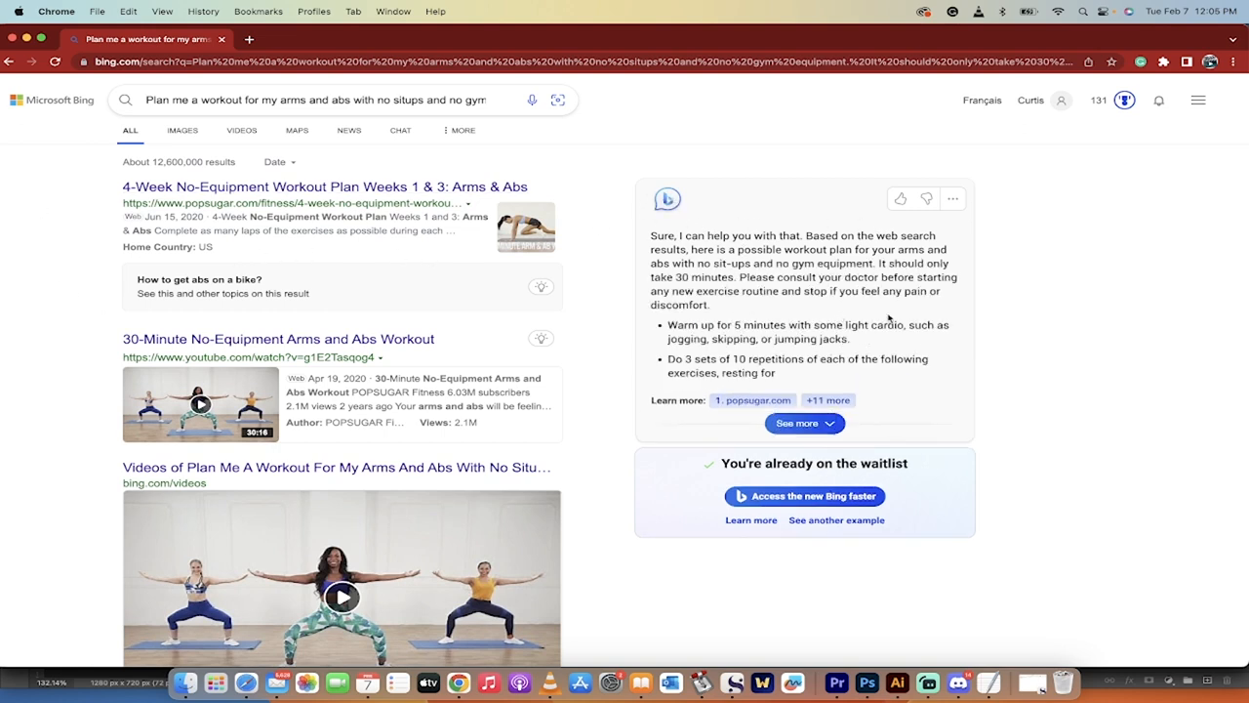
scroll("down", 3)
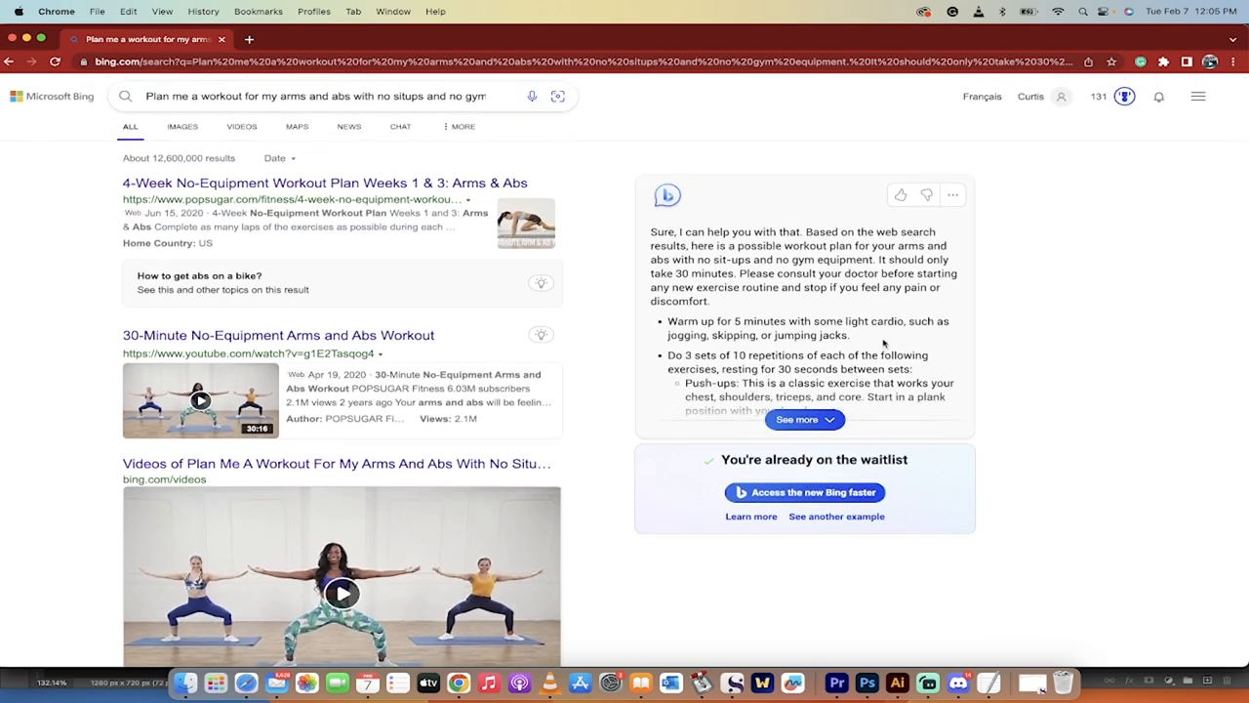
scroll("down", 3)
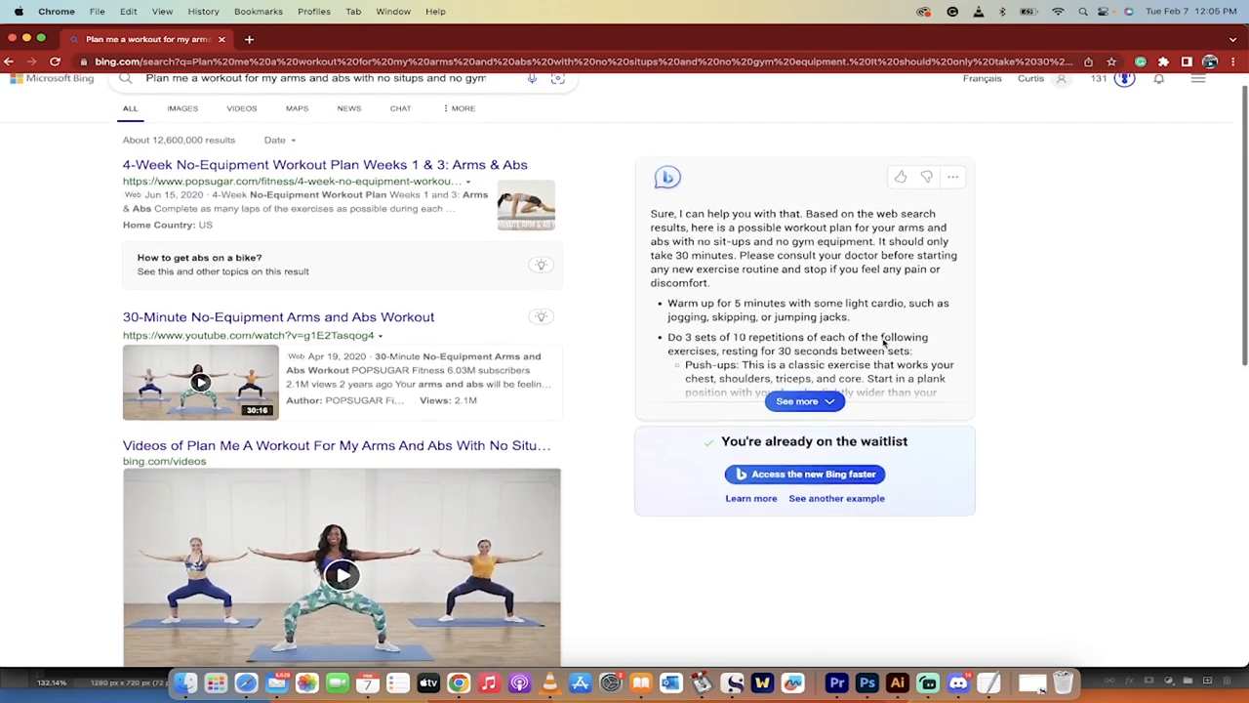
Expand the full AI chat answer with See more and read through the workout plan
left_click(804, 402)
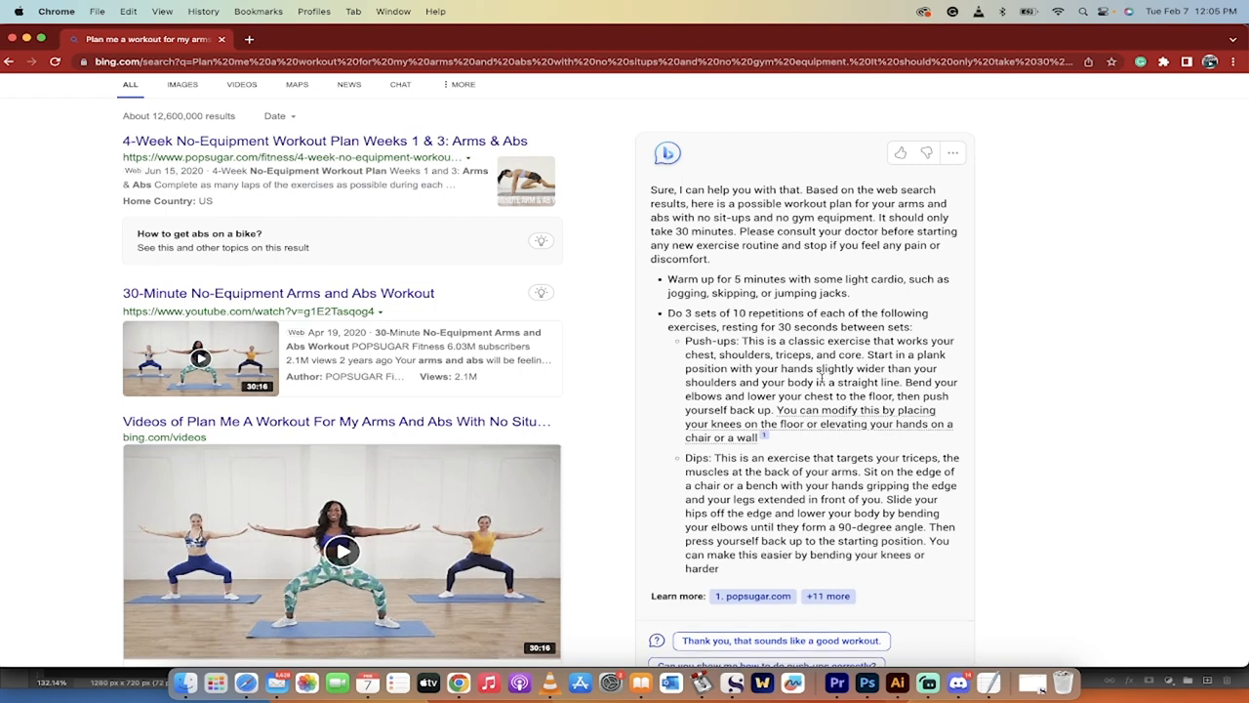
scroll("down", 3)
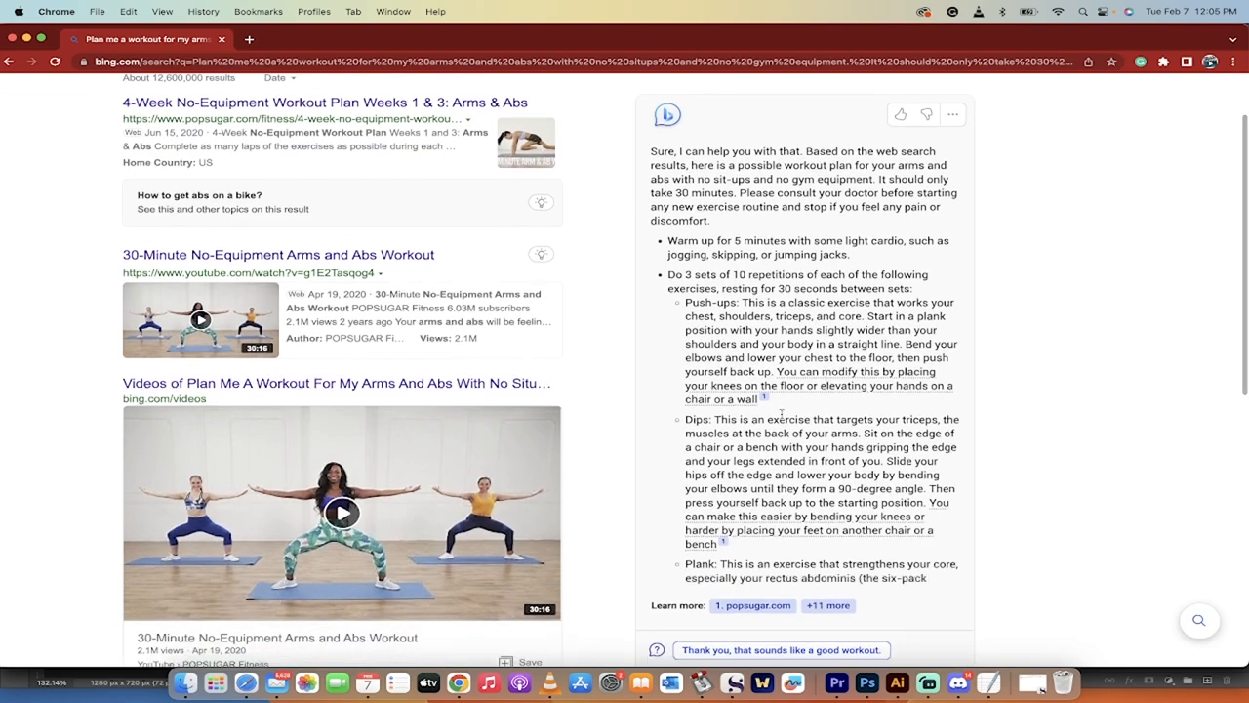
scroll("down", 3)
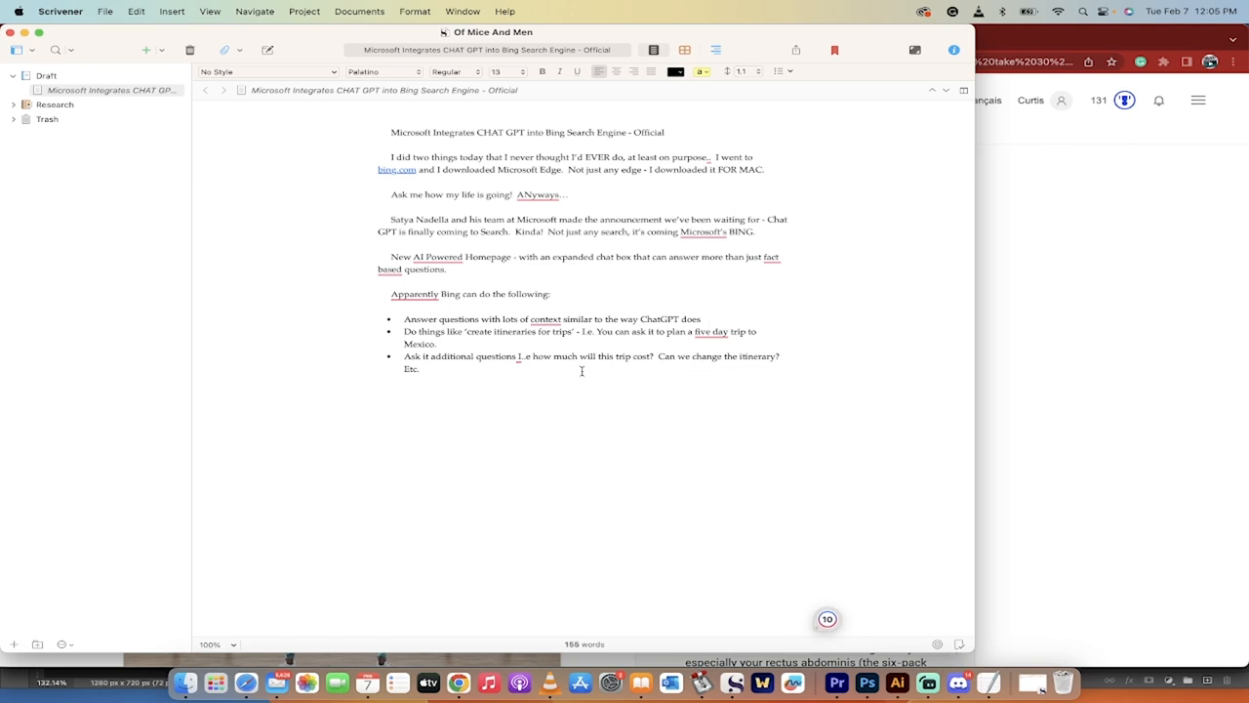
Switch from the Scrivener draft back to the Chrome window with the Bing results
left_click(570, 195)
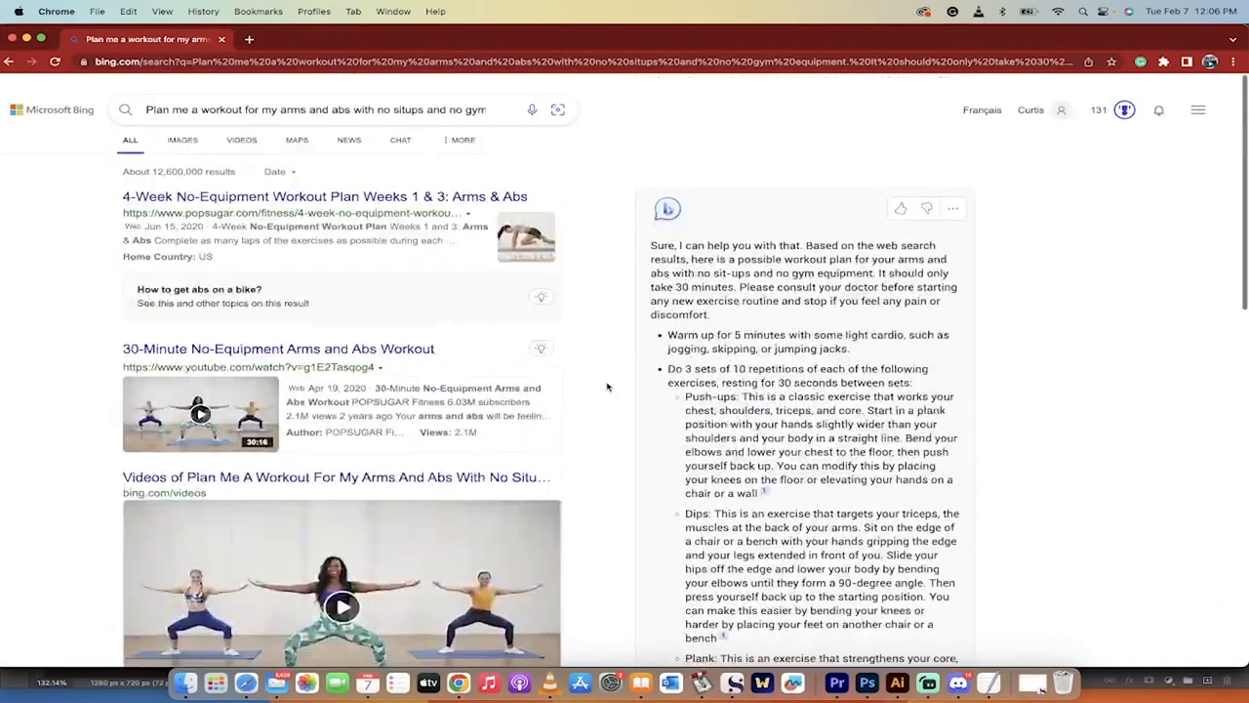
Scroll to the end of the chat workout plan and its suggested follow-up questions
scroll("down", 3)
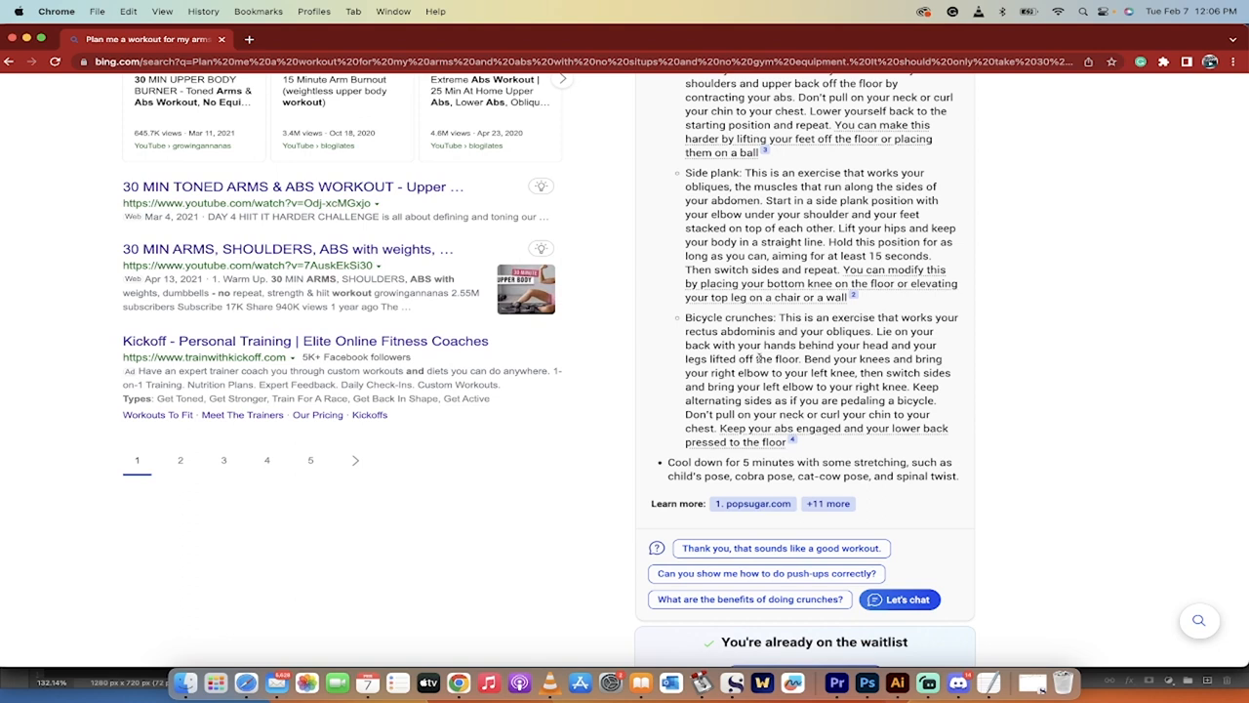
mouse_move(722, 373)
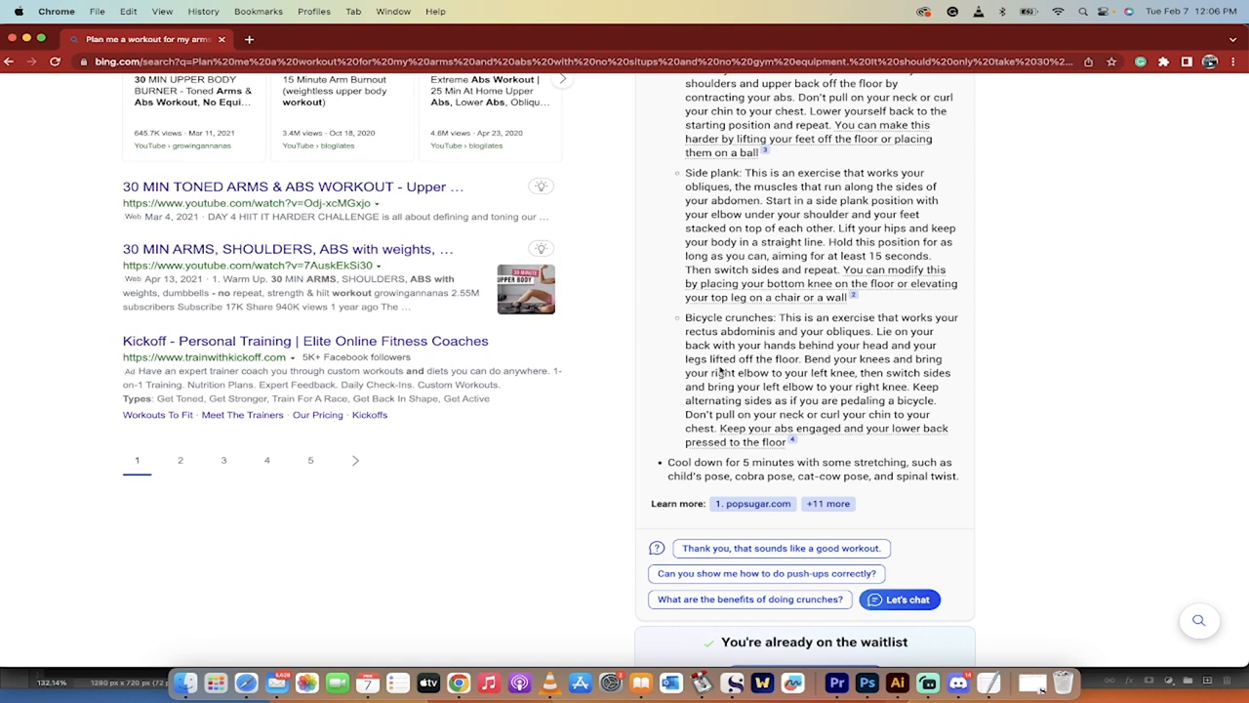